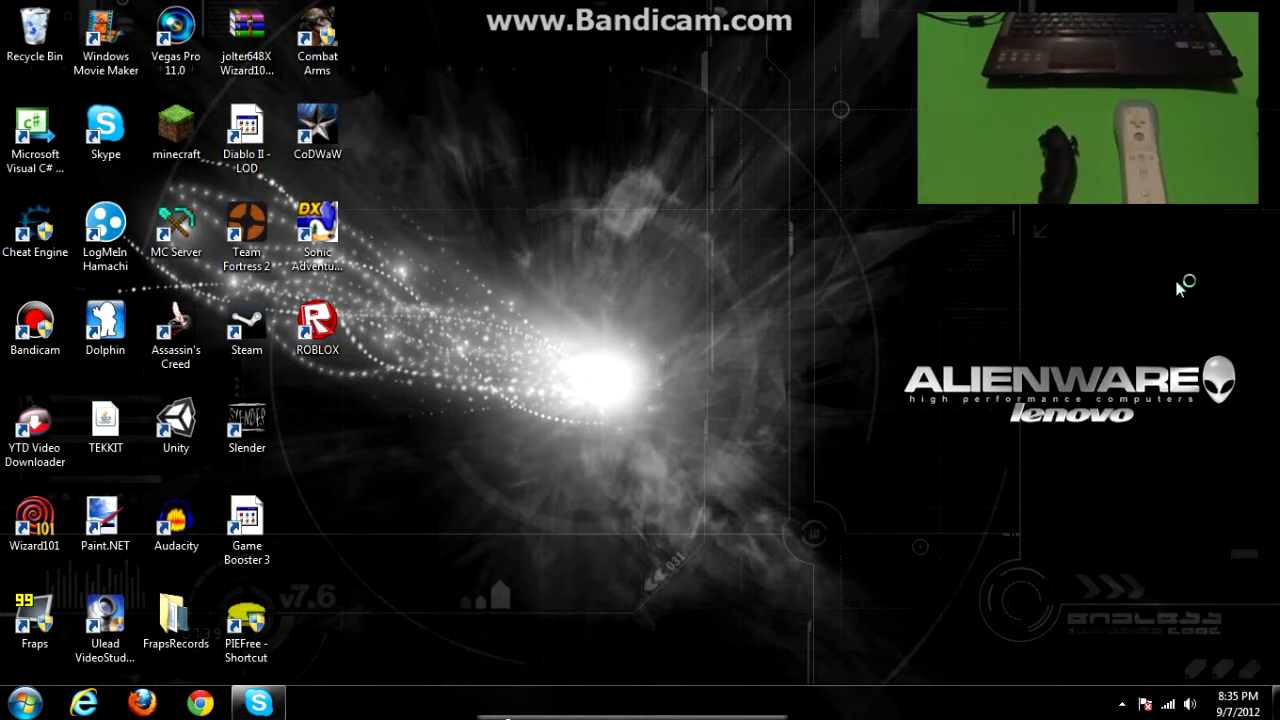
Show the Bluetooth Devices list from the system tray Bluetooth icon
click(1122, 703)
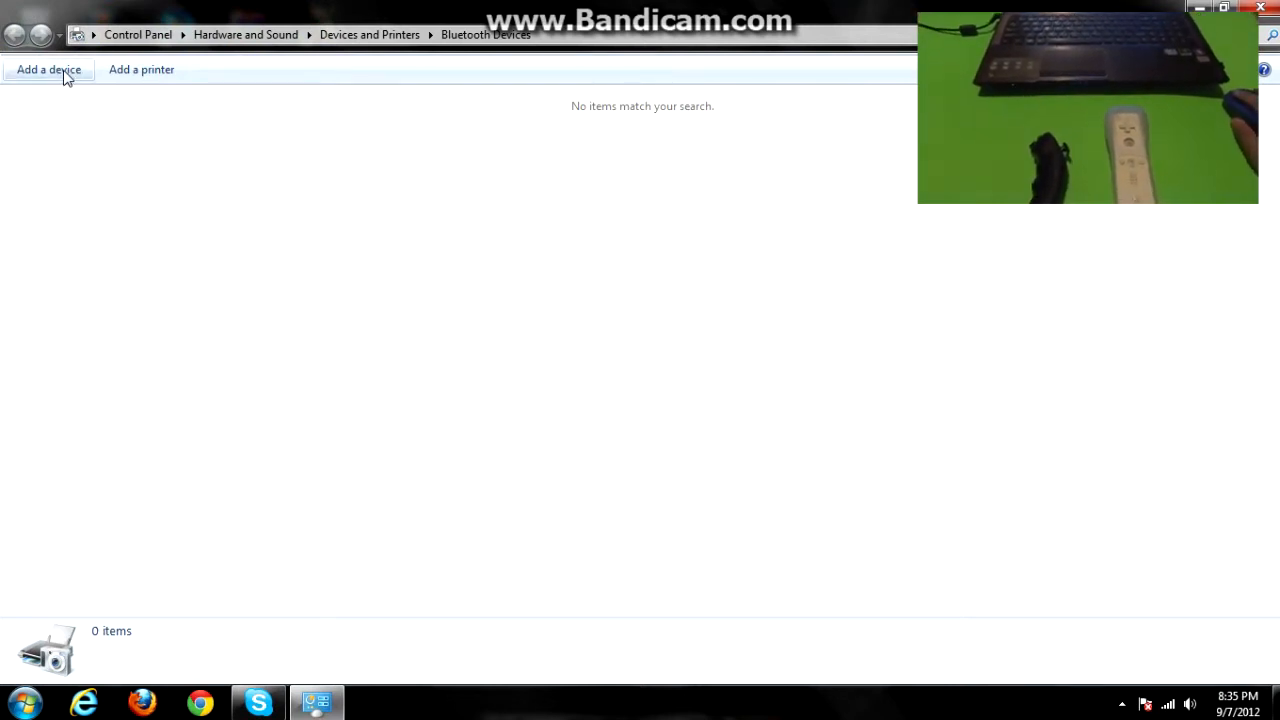
mouse_move(48, 69)
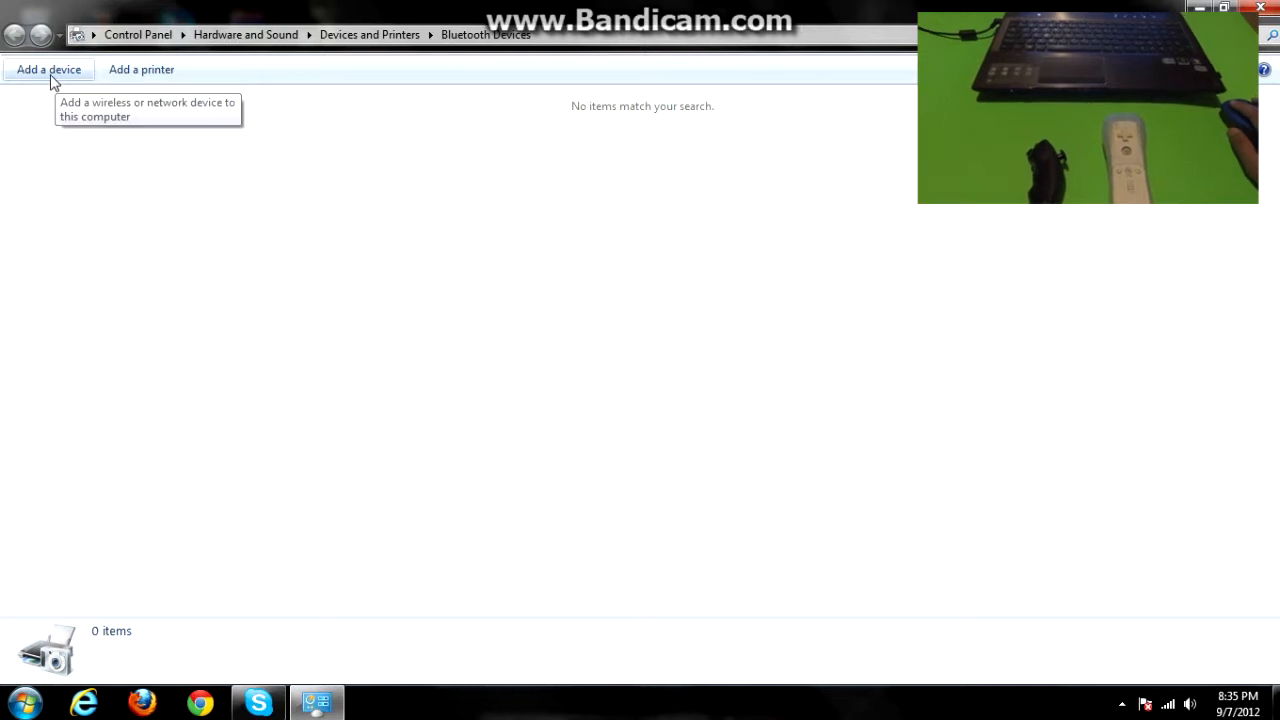
mouse_move(32, 82)
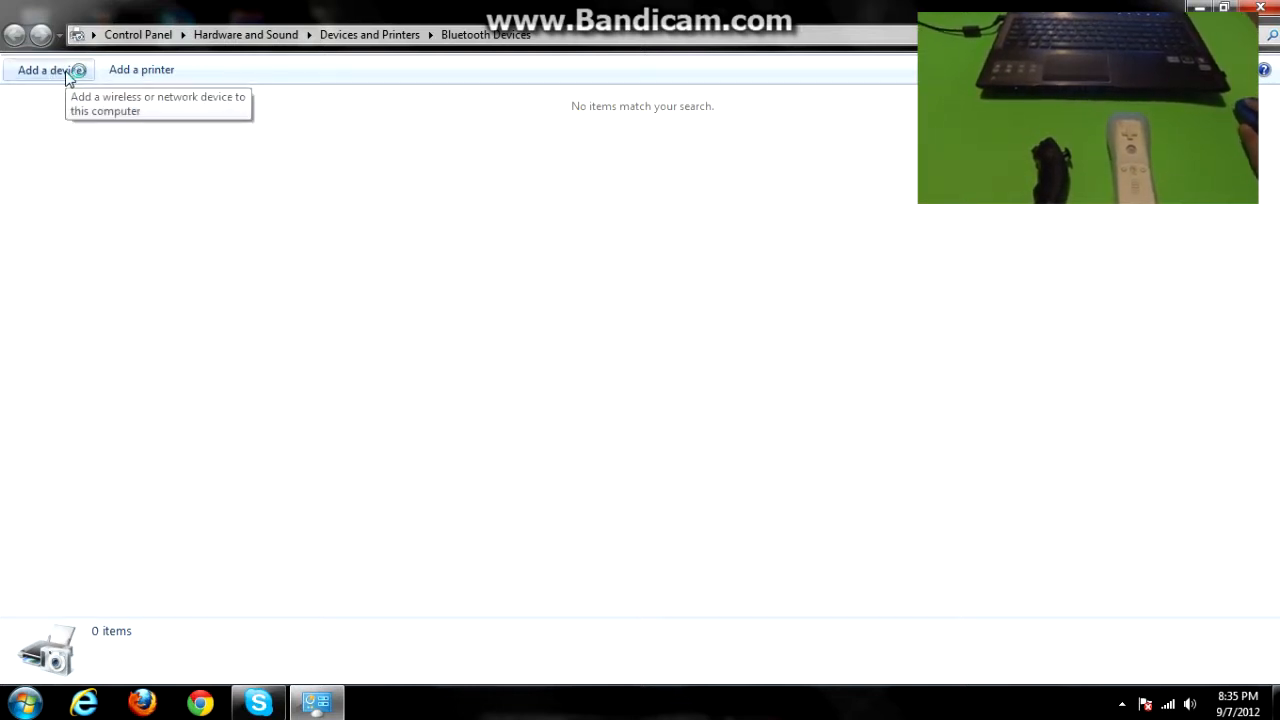
Start Add a device so Windows detects the Nintendo RVL-CNT-01 Wiimote
click(42, 69)
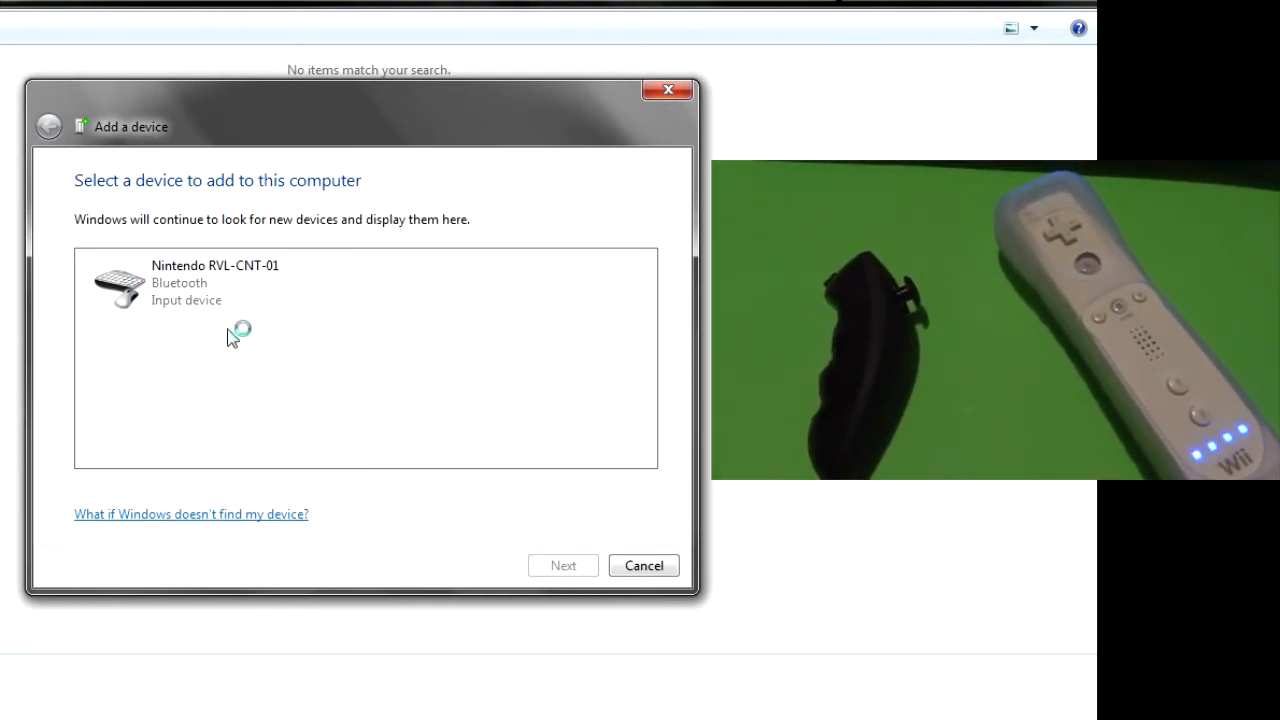
Pair the Nintendo RVL-CNT-01 controller without a pairing code
click(223, 283)
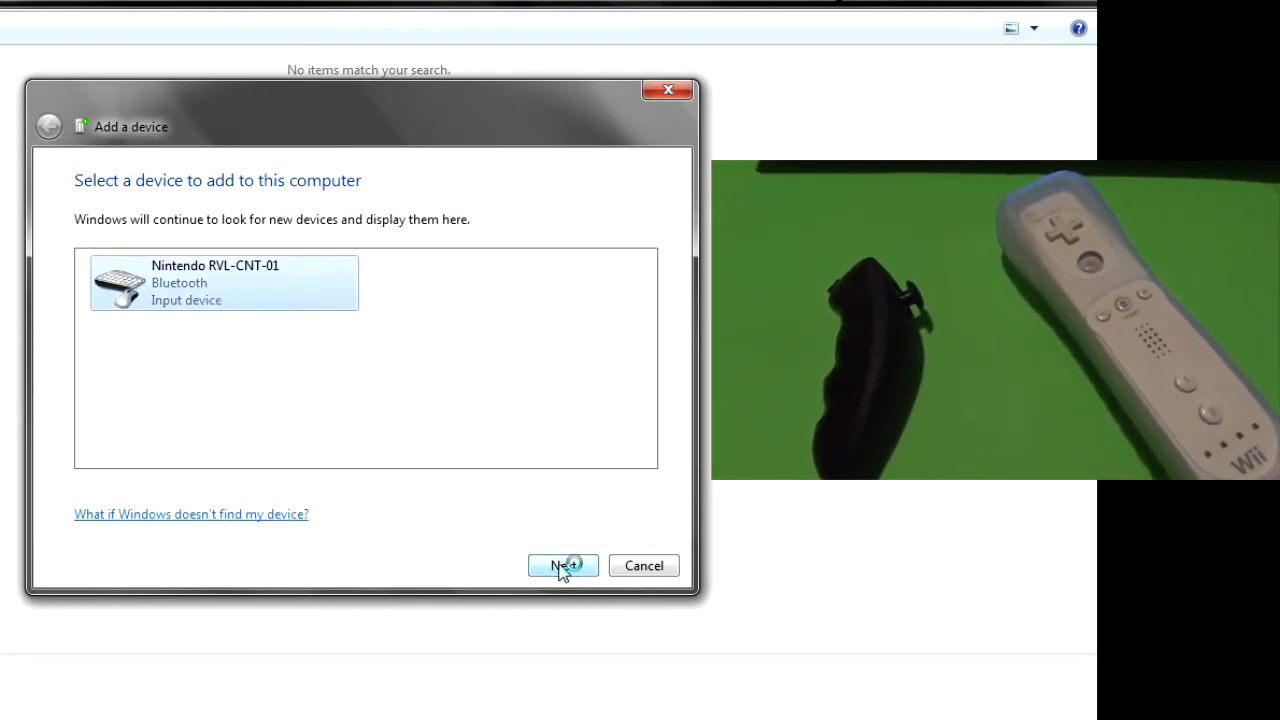
click(562, 565)
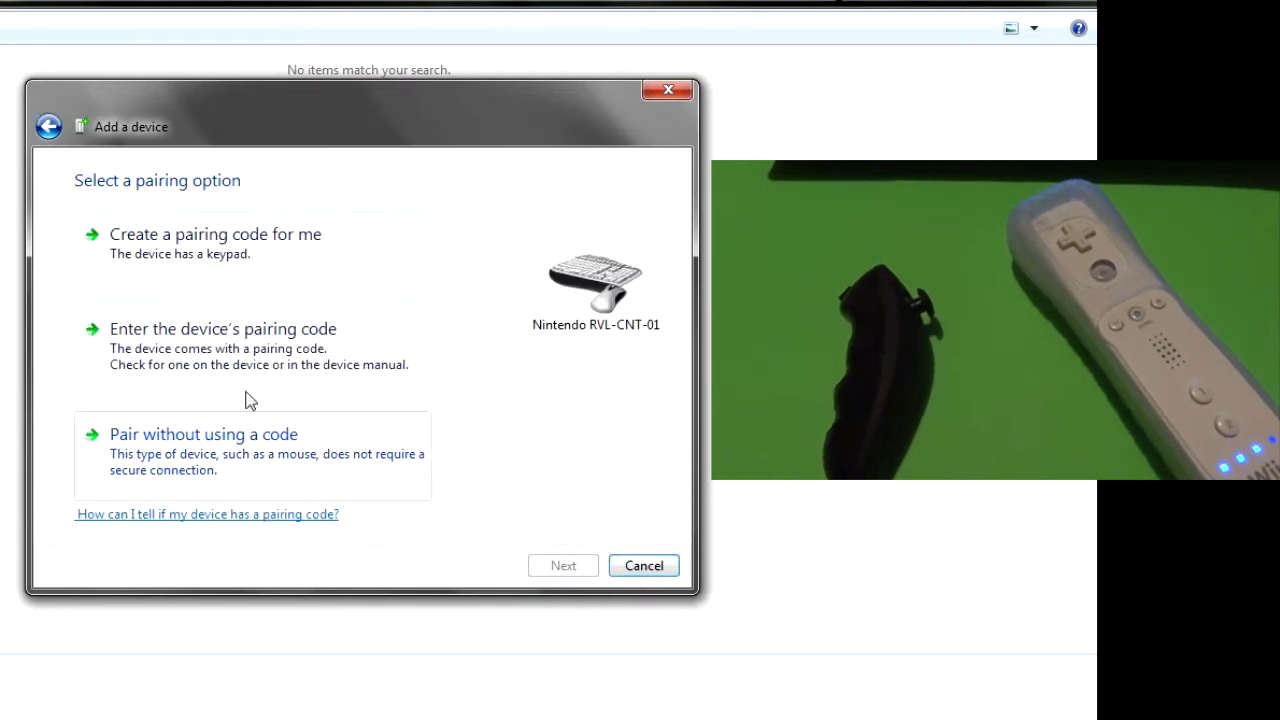
click(203, 434)
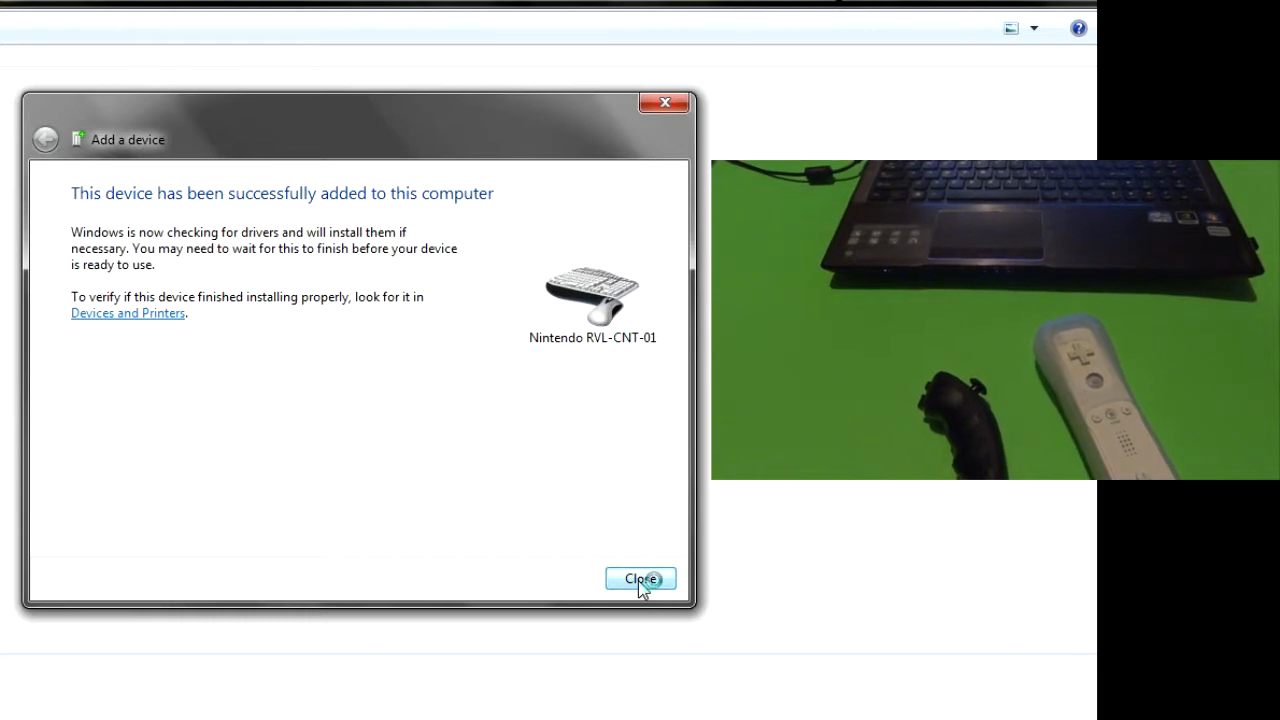
Close the pairing wizard, launch Dolphin, and select The Amazing Spider-Man and Metroid Prime 3
click(640, 579)
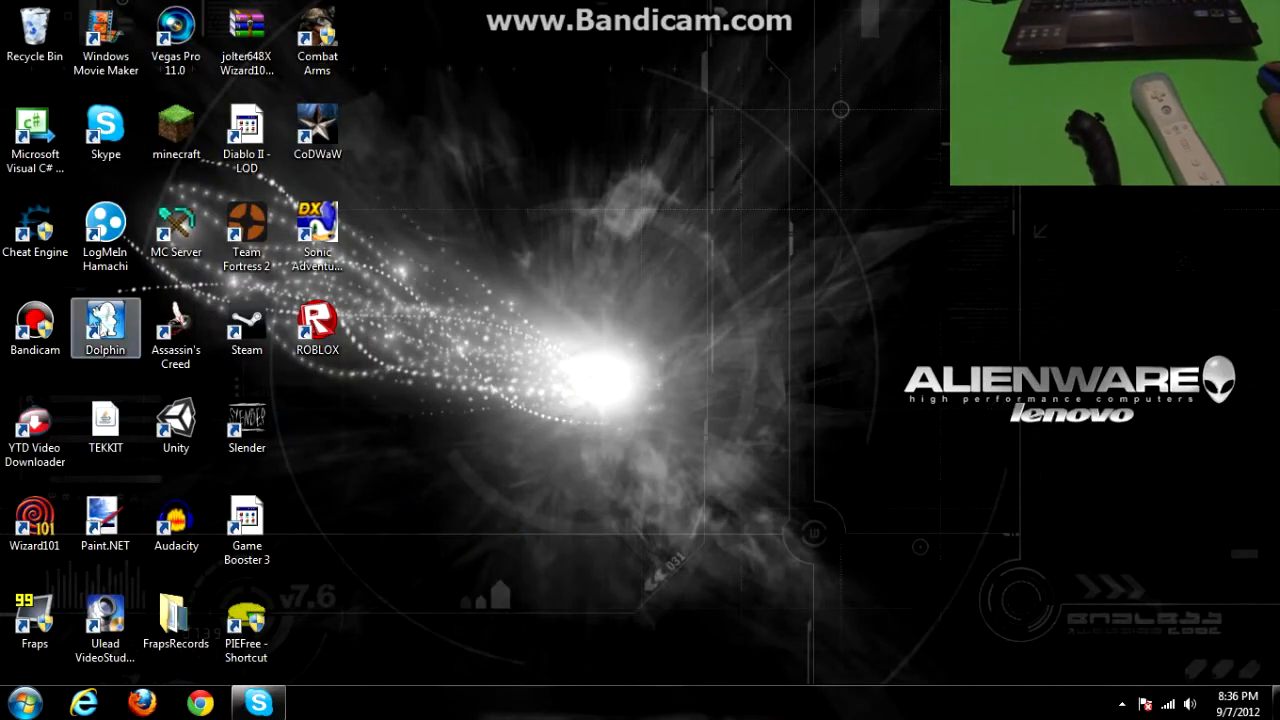
double_click(105, 325)
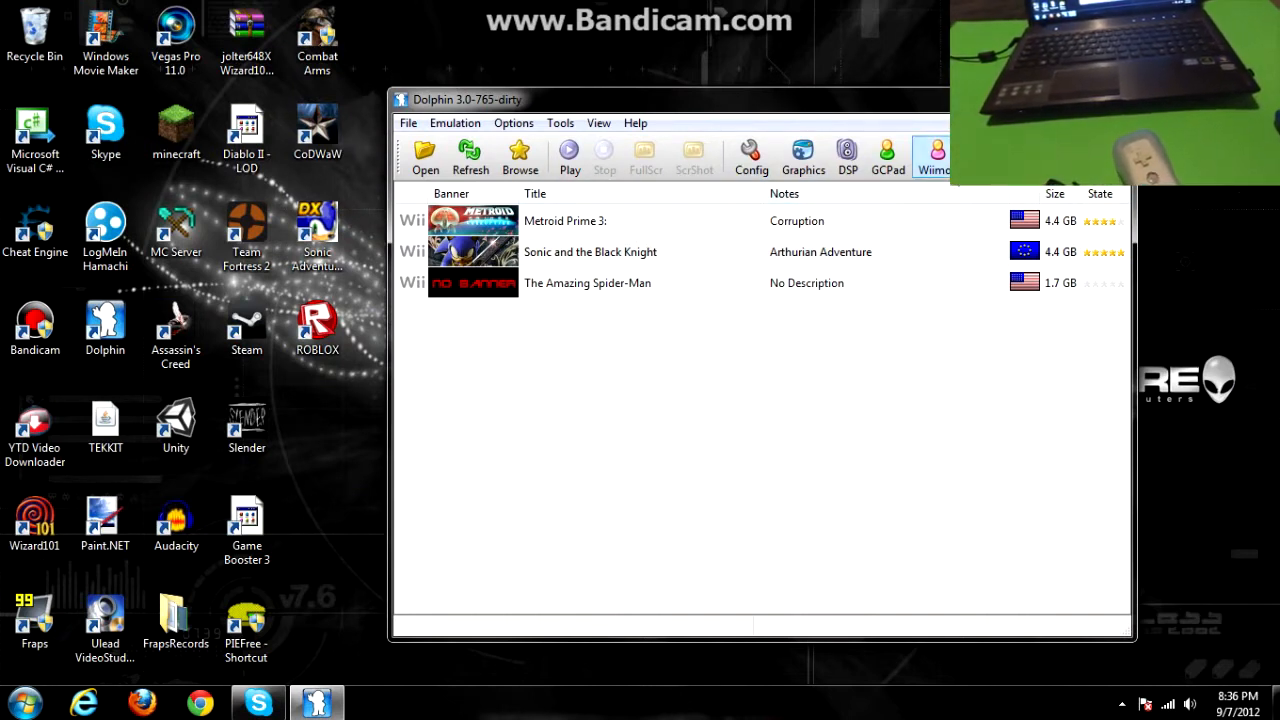
click(588, 283)
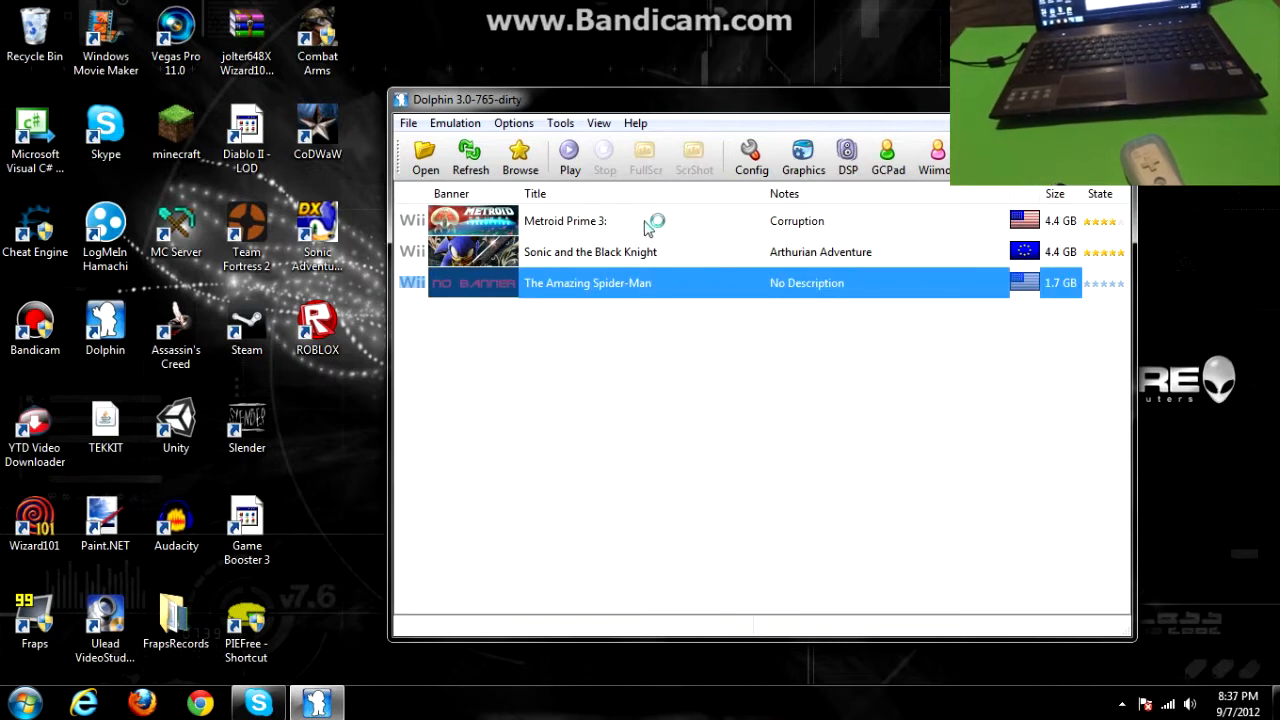
click(565, 221)
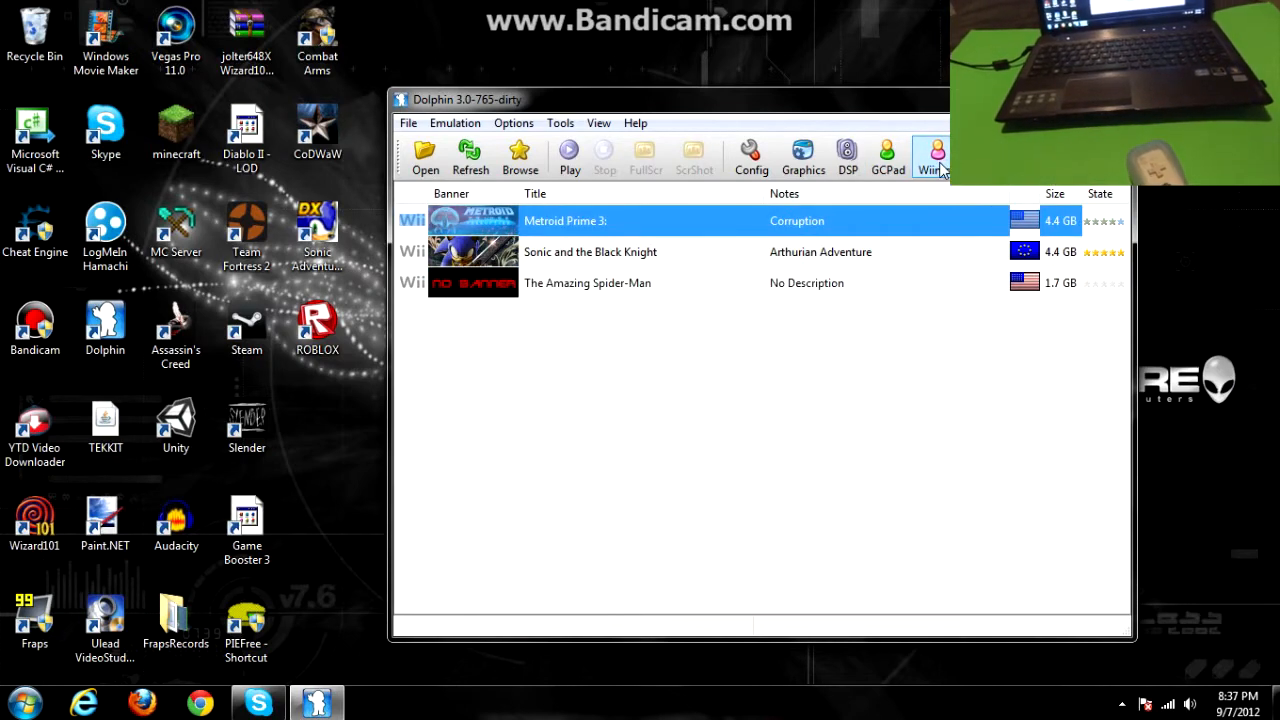
click(929, 155)
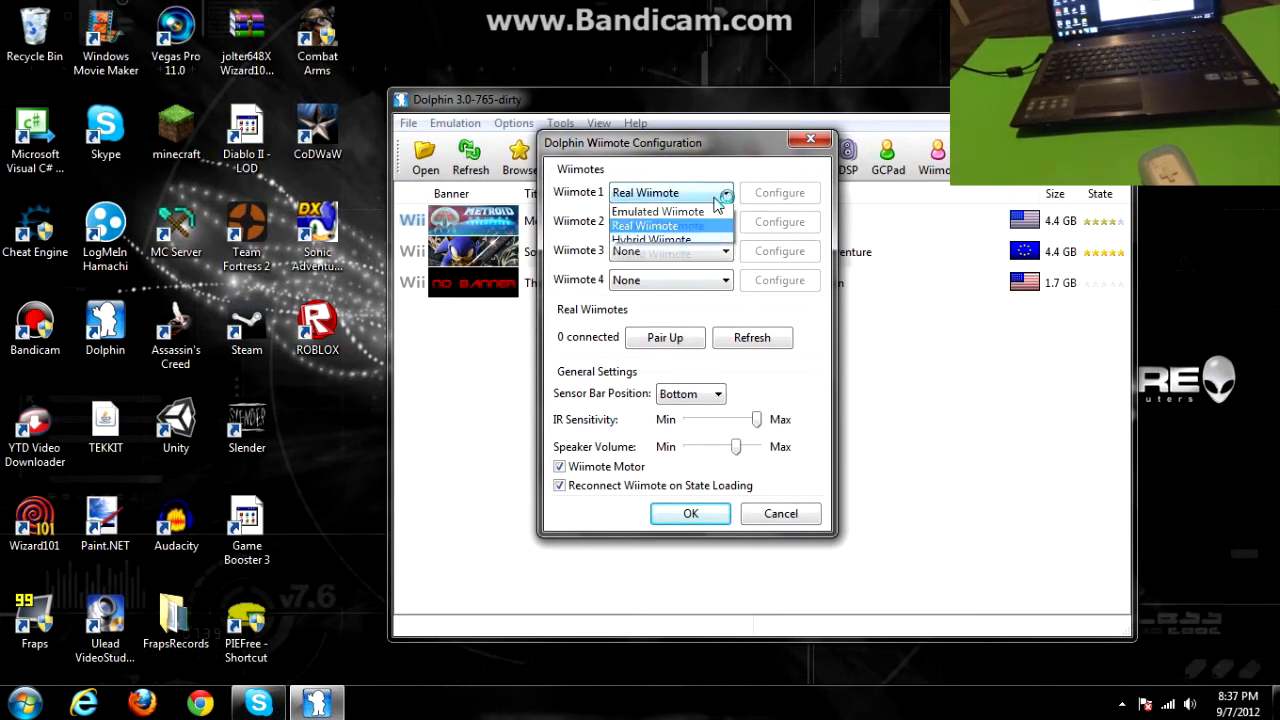
click(658, 211)
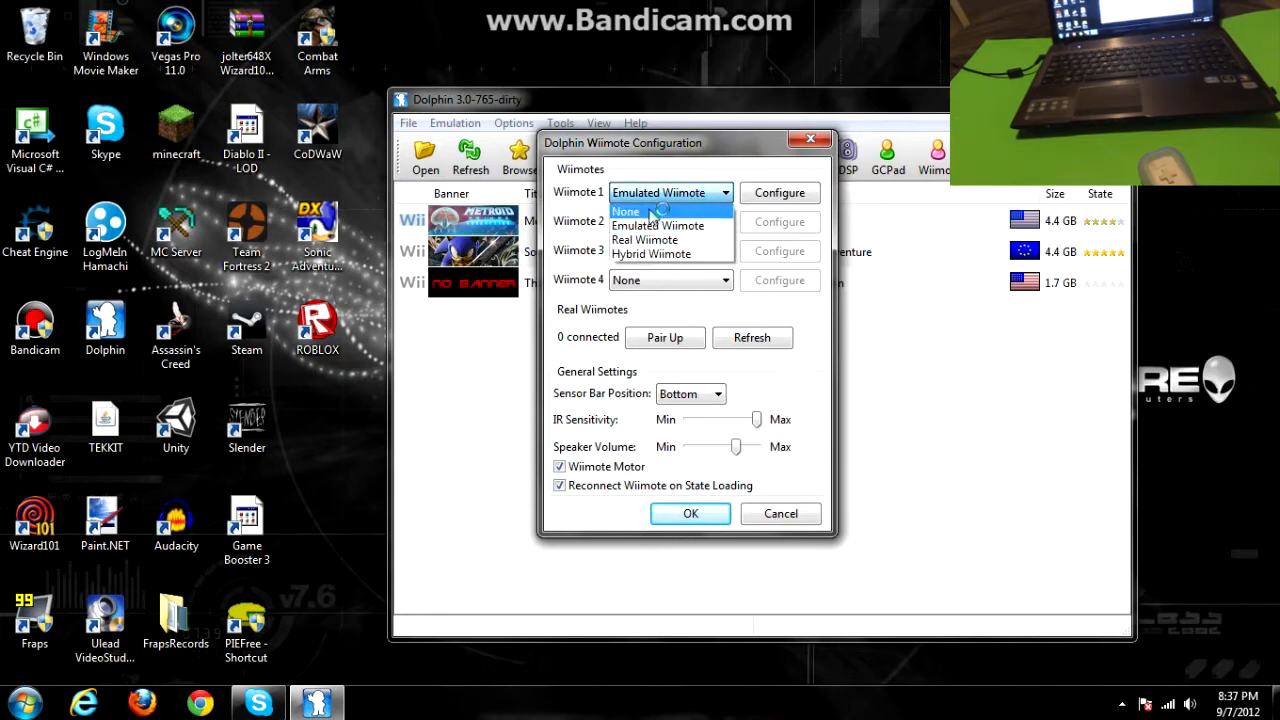
click(644, 240)
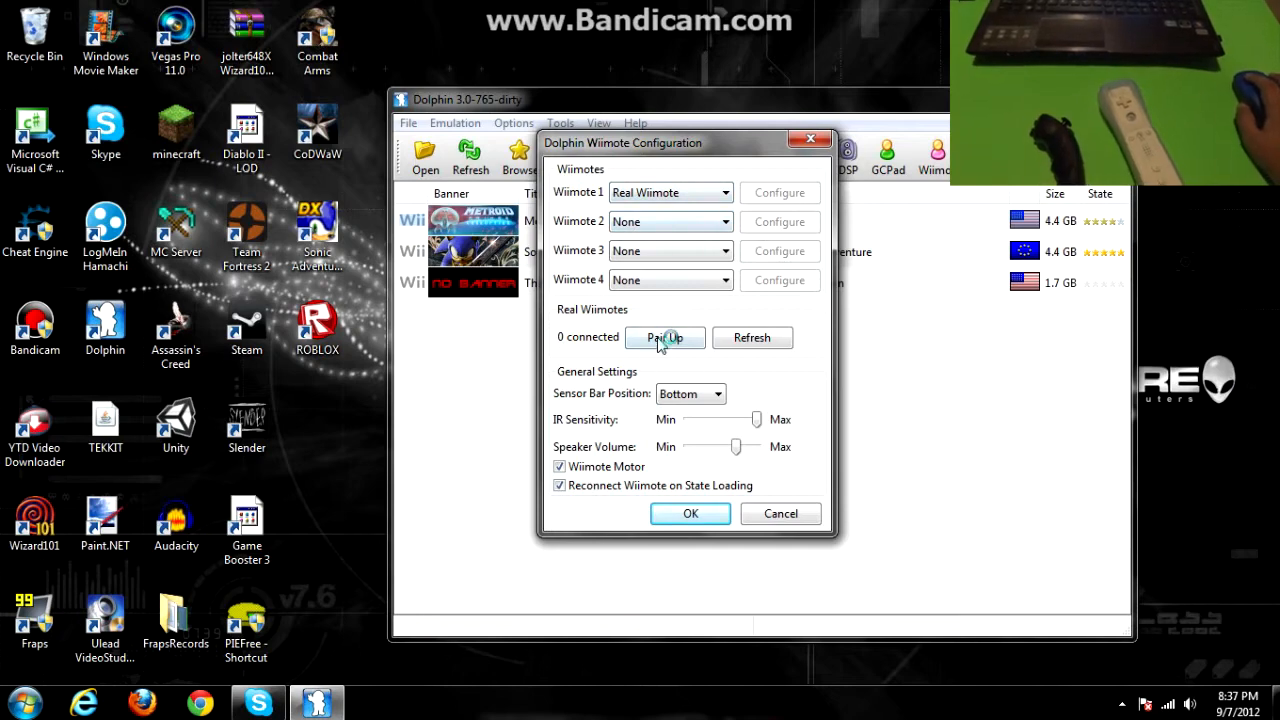
click(665, 337)
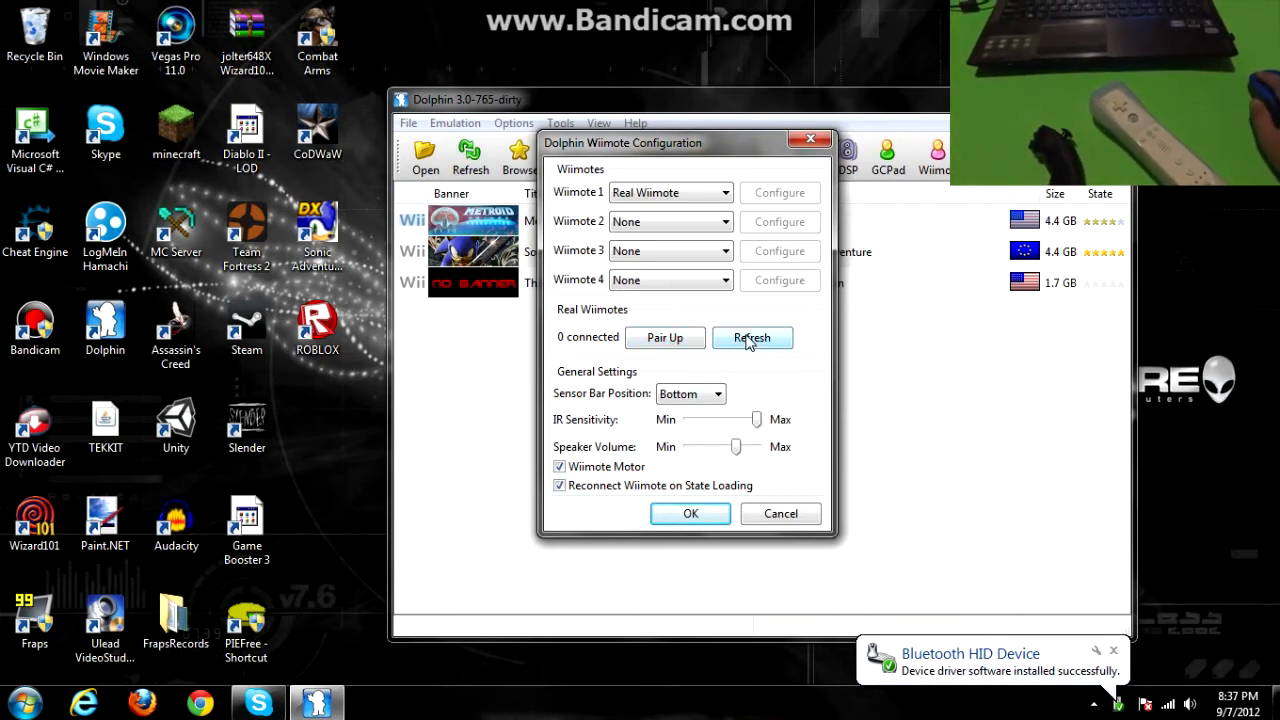
click(751, 337)
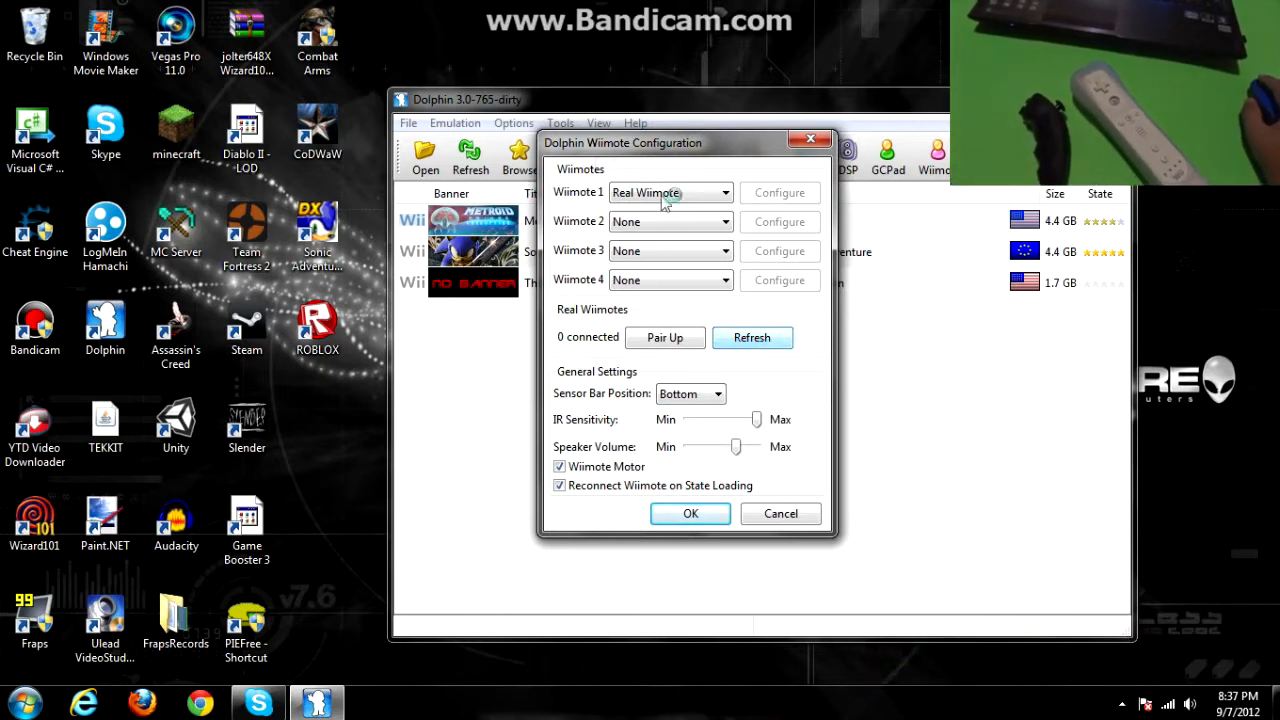
drag(685, 142, 620, 142)
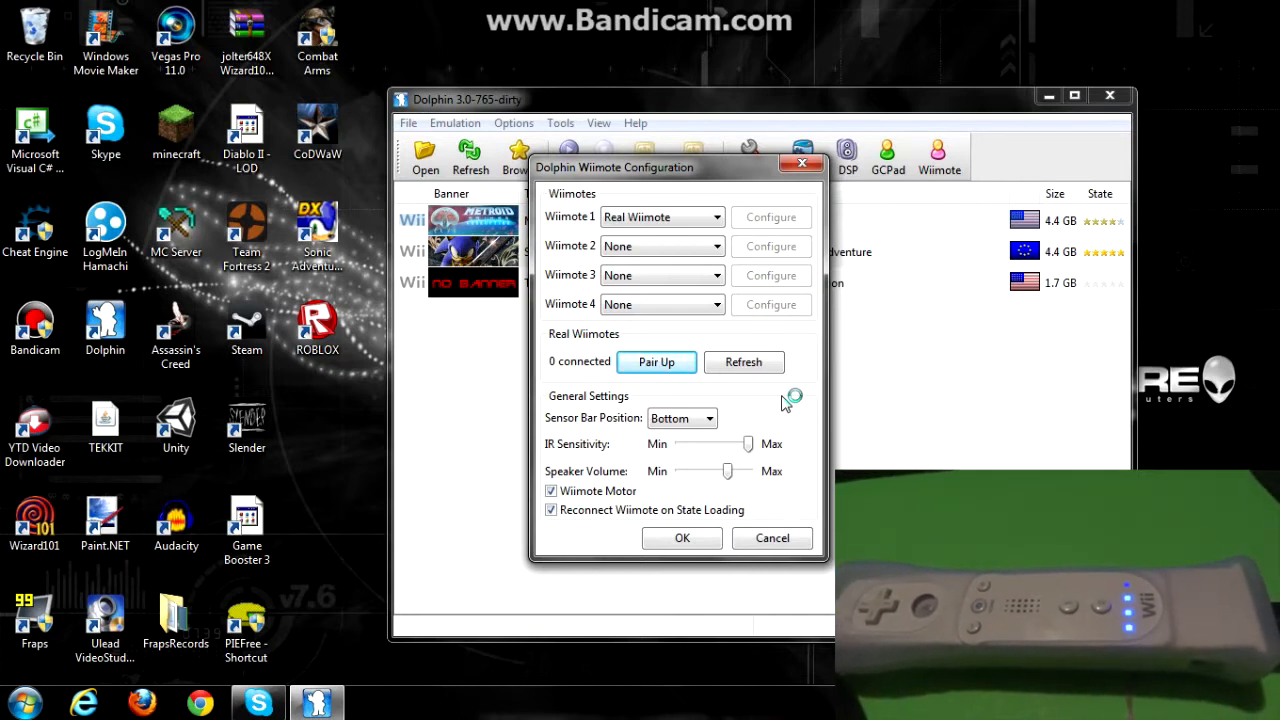
mouse_move(785, 403)
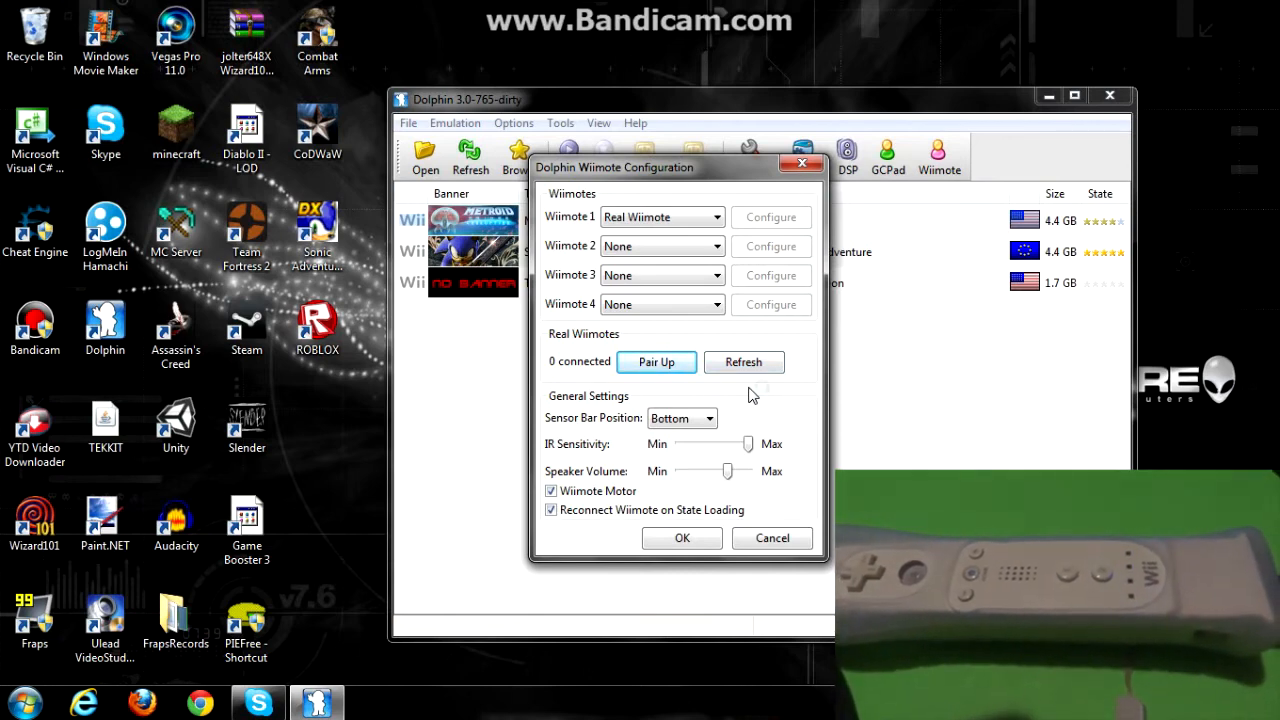
Retry Pair Up until one real Wiimote connects, then accept Wiimote Configuration with OK
click(656, 362)
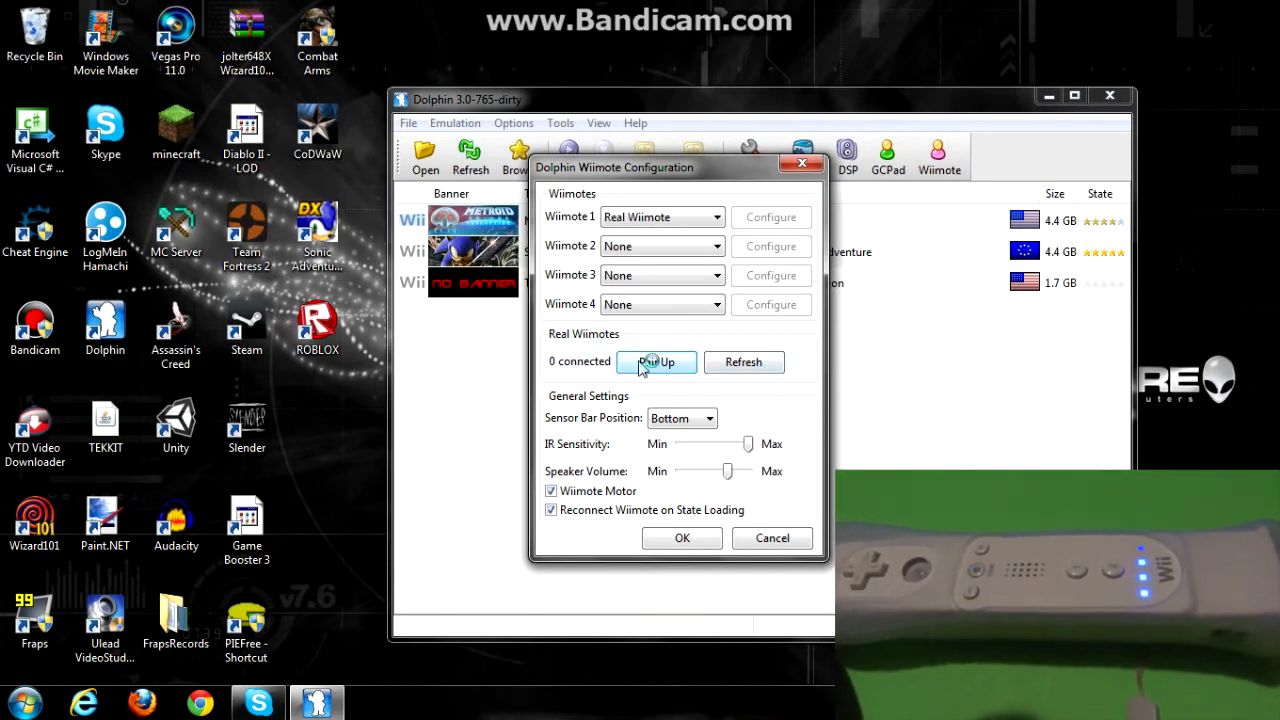
click(656, 361)
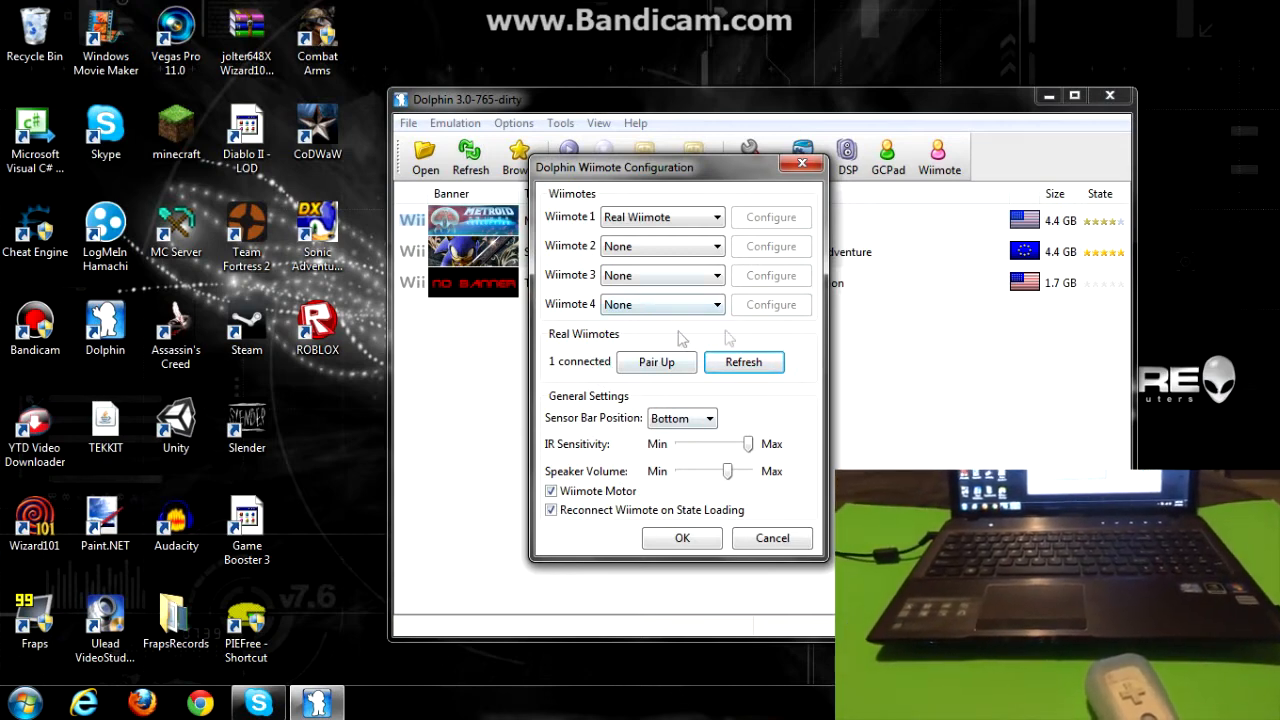
click(682, 538)
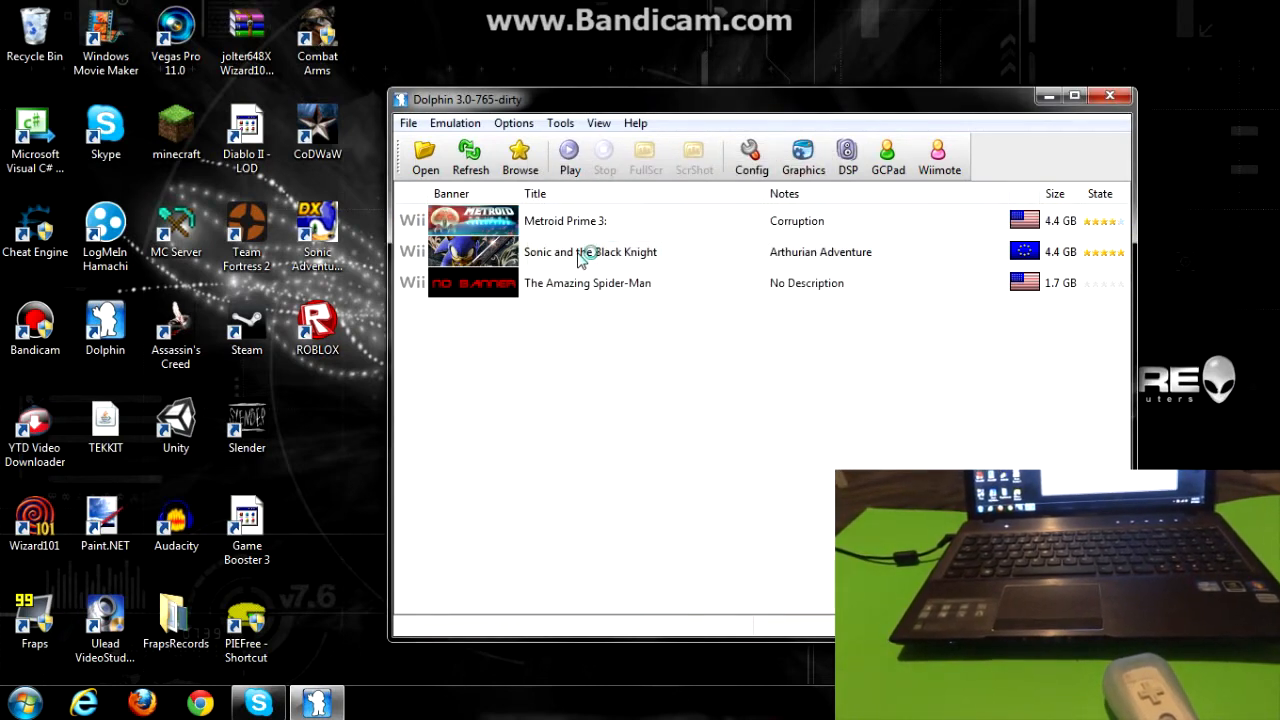
Select the Sonic and the Black Knight row in Dolphin's game list
click(590, 251)
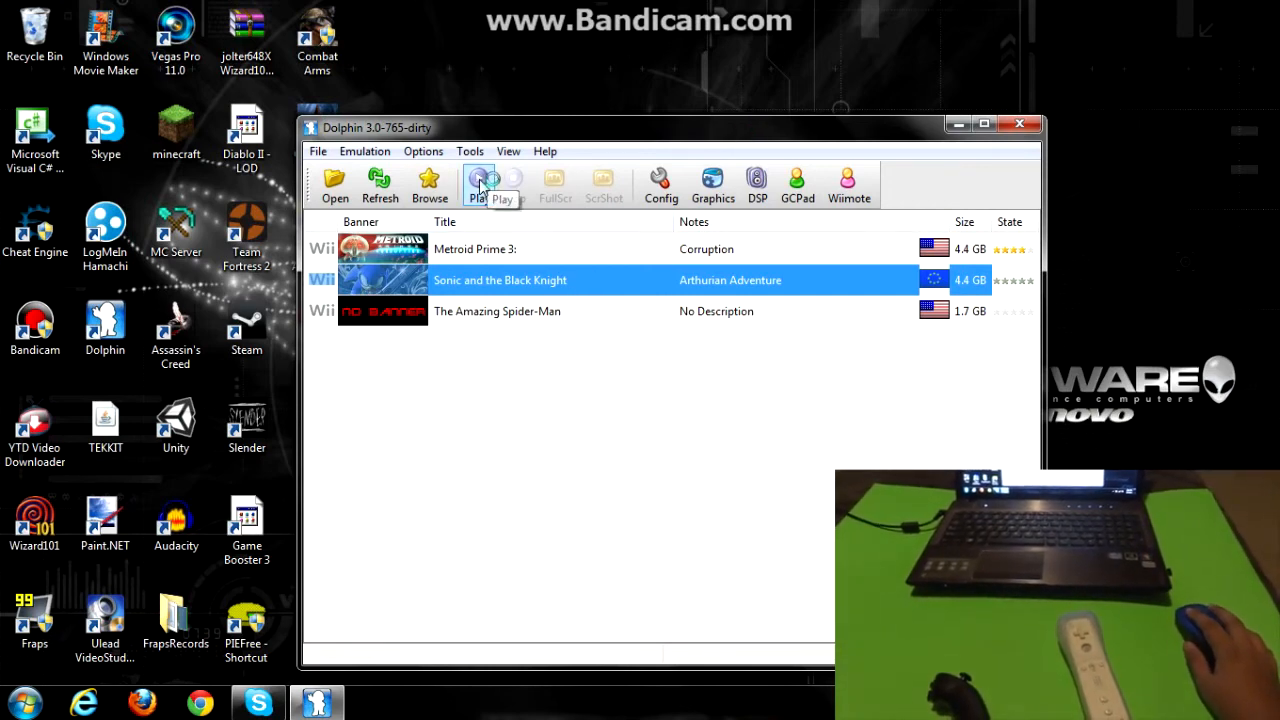
click(479, 185)
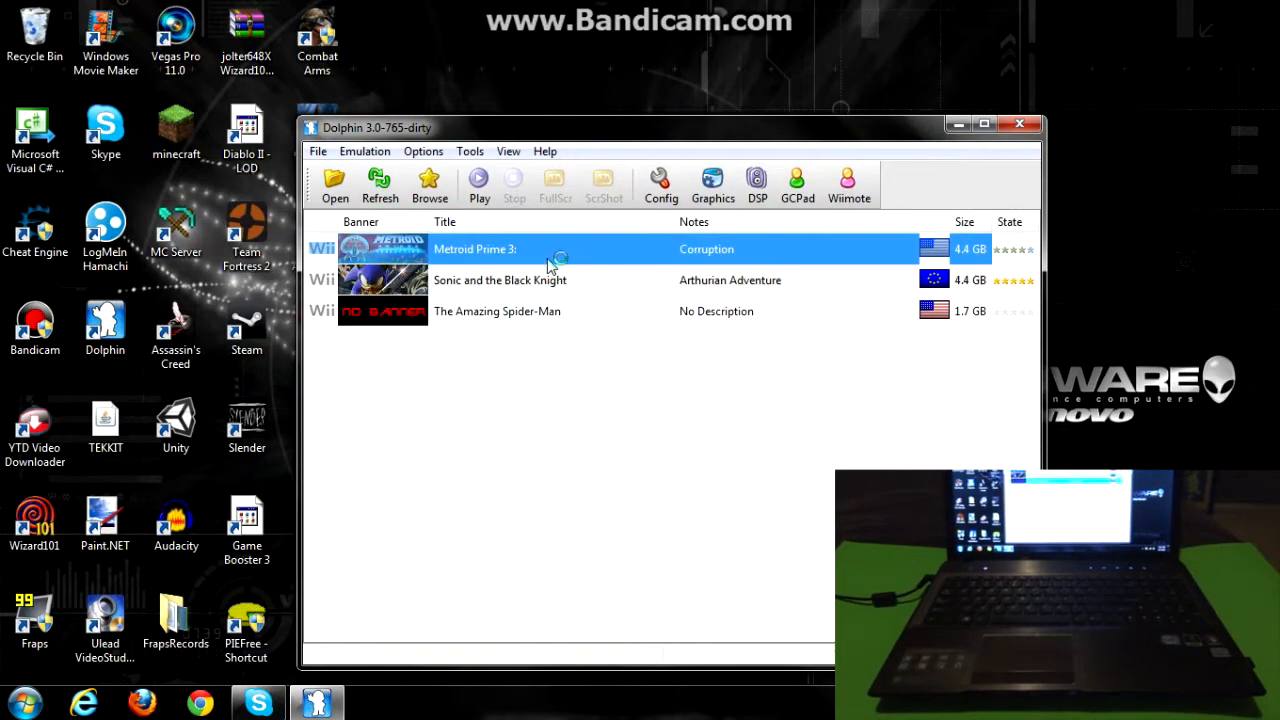
Select, then deselect, Sonic and the Black Knight and move the Dolphin window higher
click(500, 280)
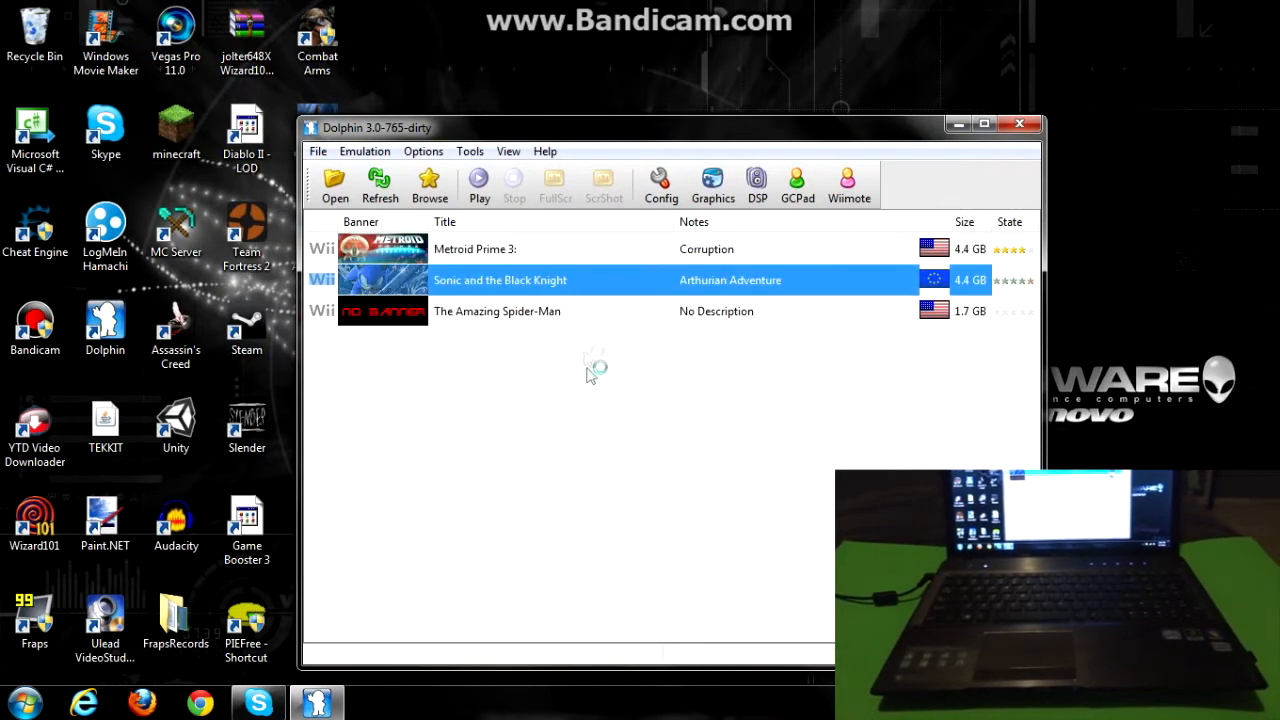
click(575, 385)
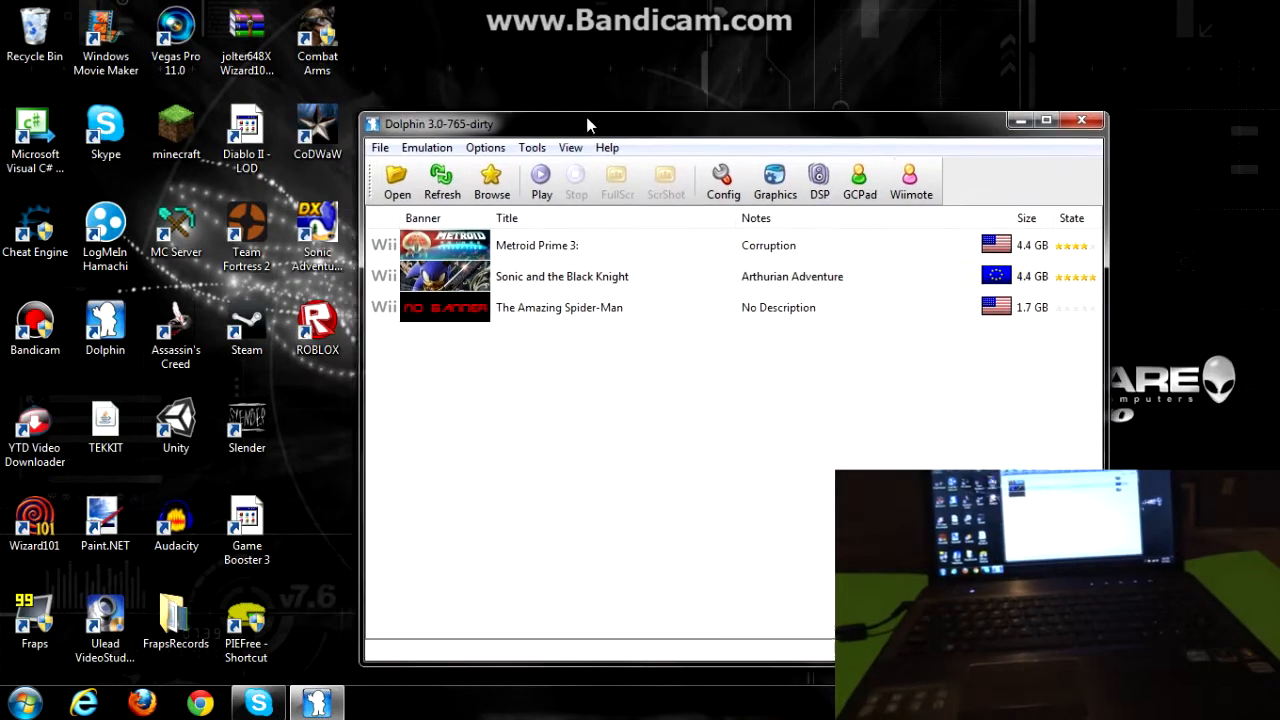
drag(590, 123, 590, 108)
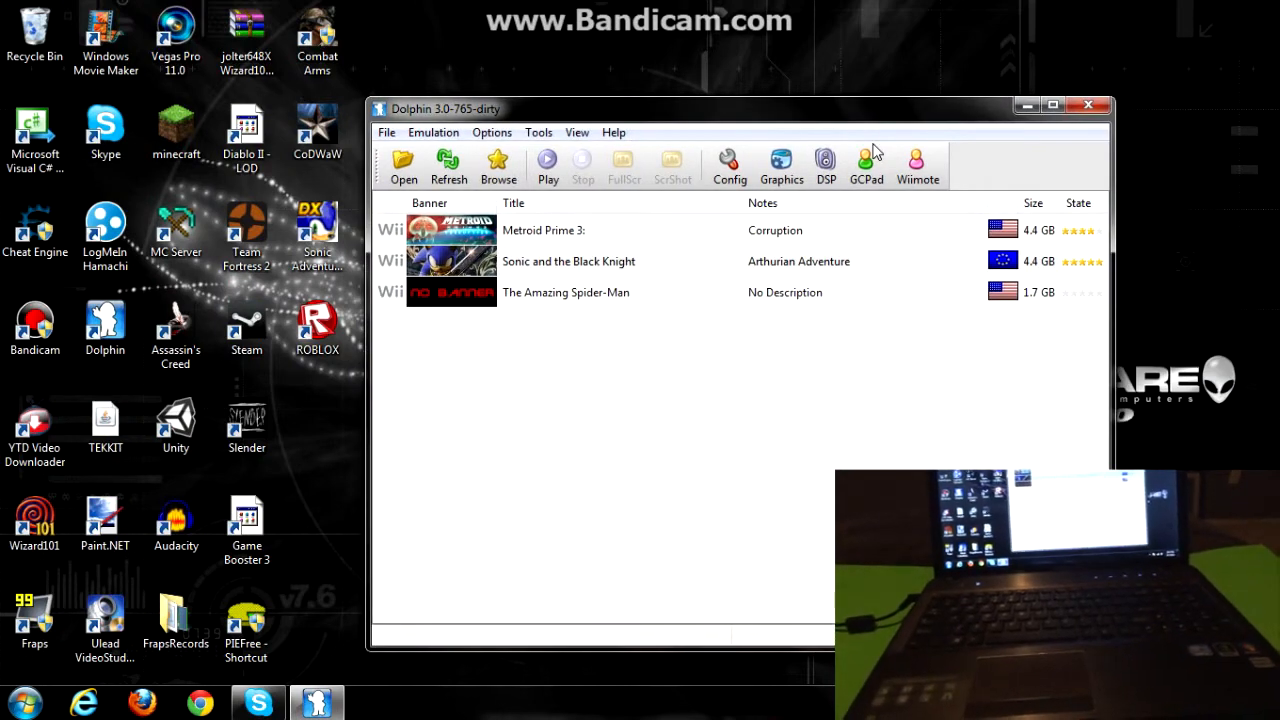